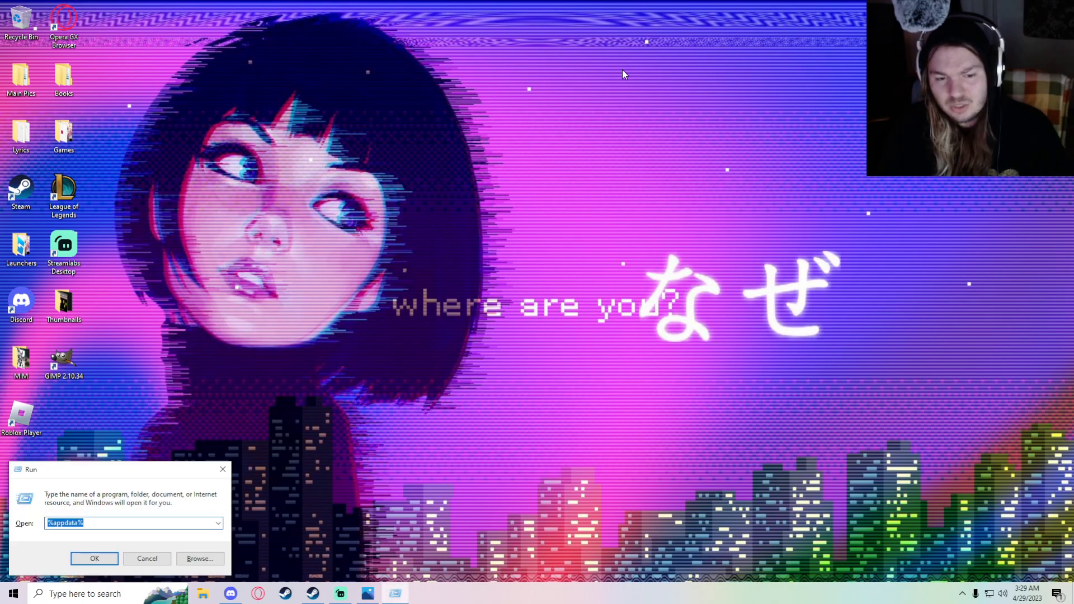
Run %appdata% to open the AppData Roaming folder in File Explorer.
left_click(94, 558)
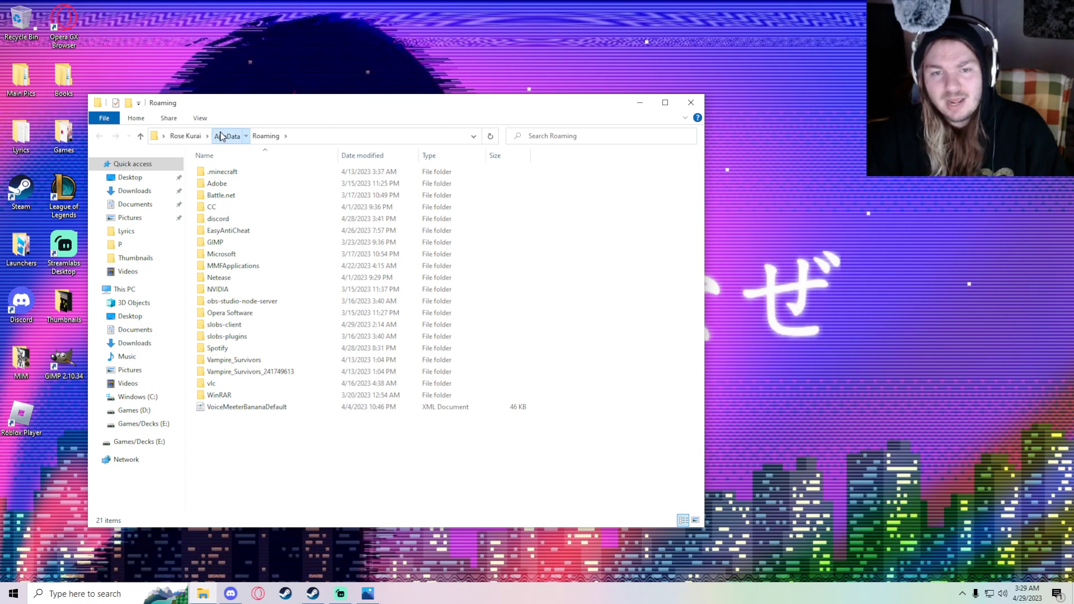
Open GameUserSettings from Local\fnaf9\Saved\Config\WindowsNoEditor in Notepad.
left_click(227, 135)
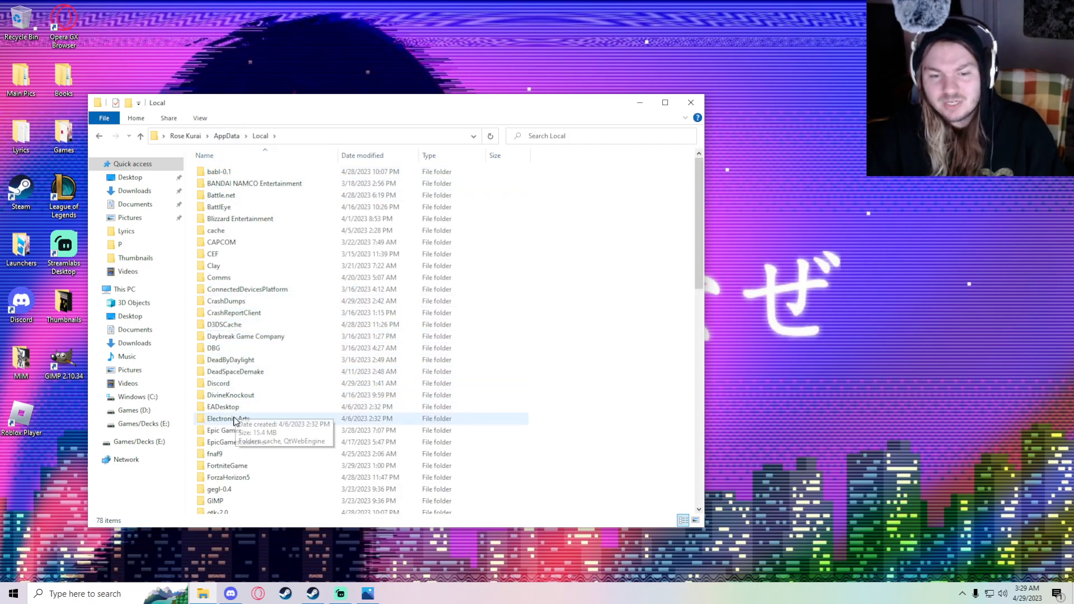
double_click(215, 454)
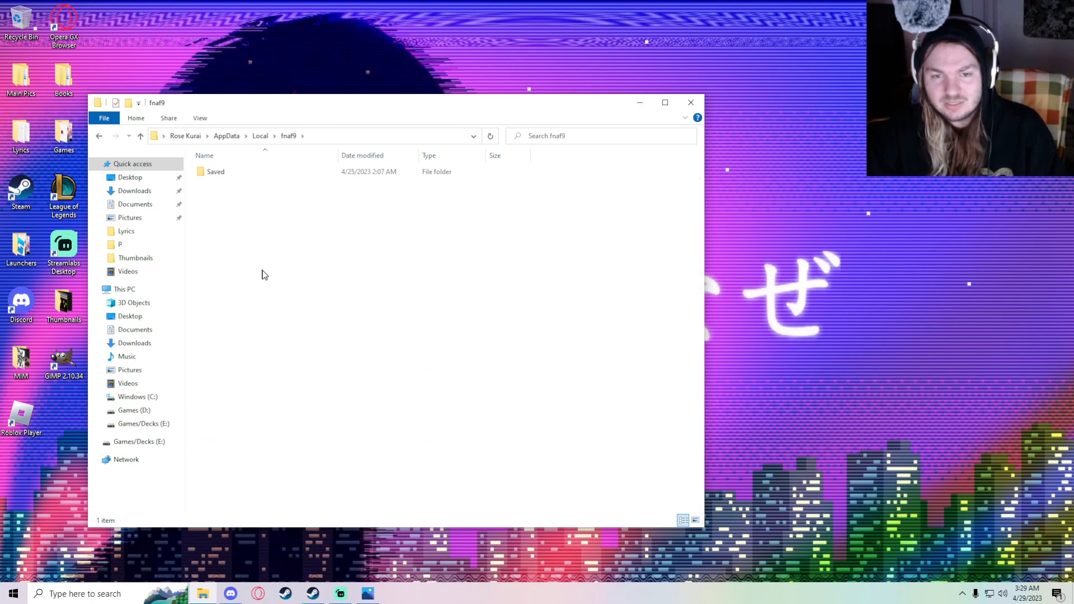
double_click(216, 171)
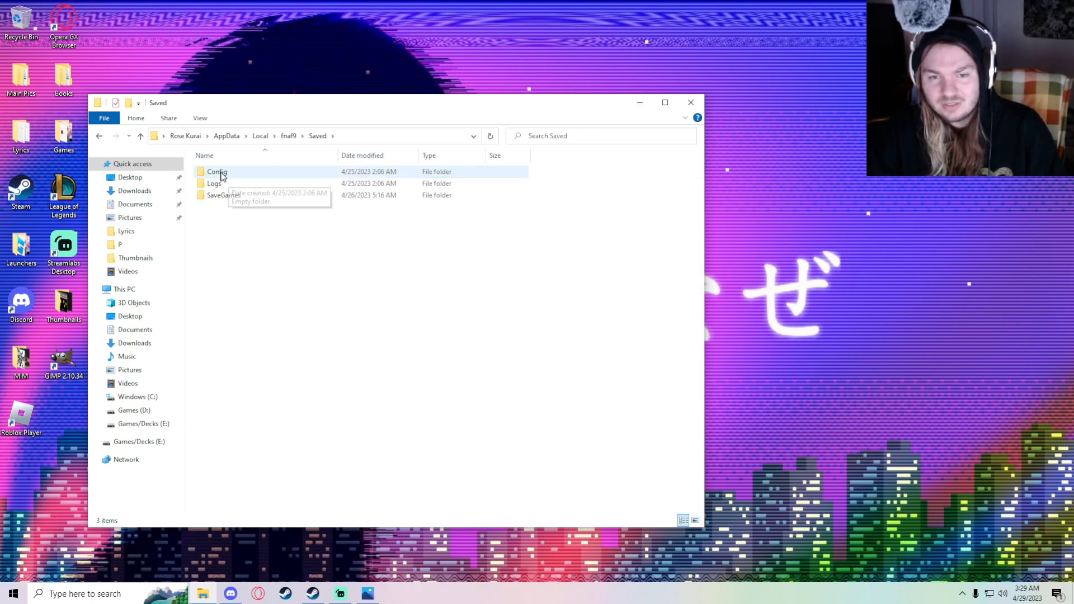
double_click(216, 172)
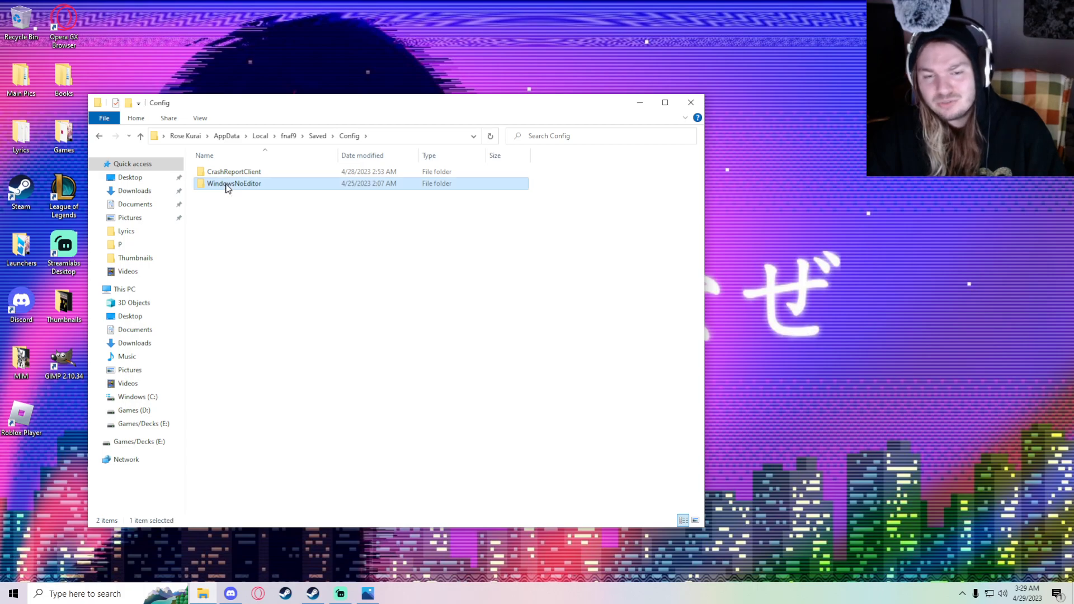
double_click(234, 183)
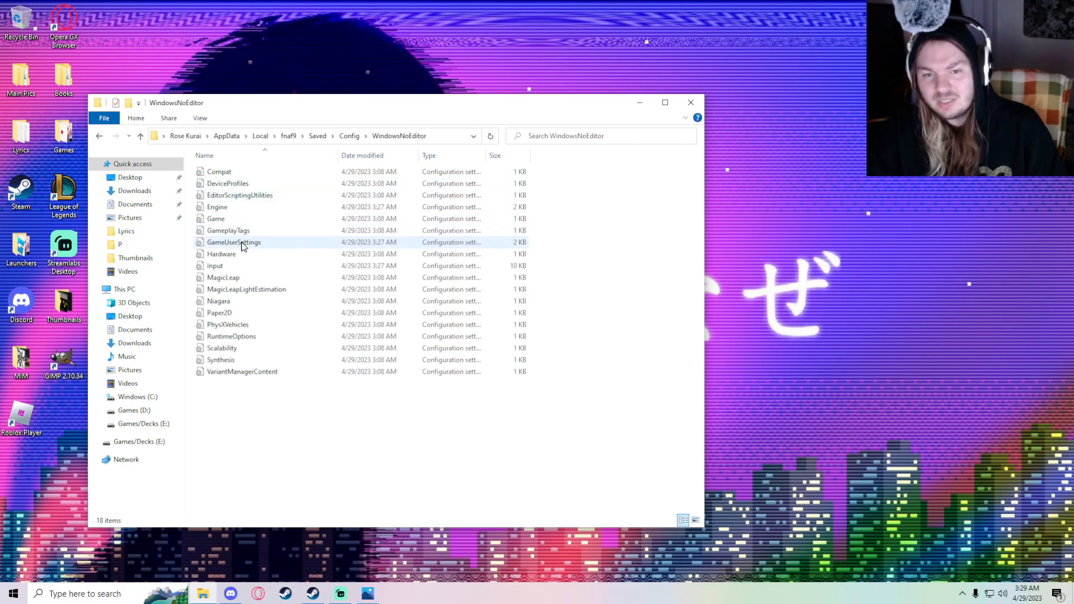
double_click(234, 242)
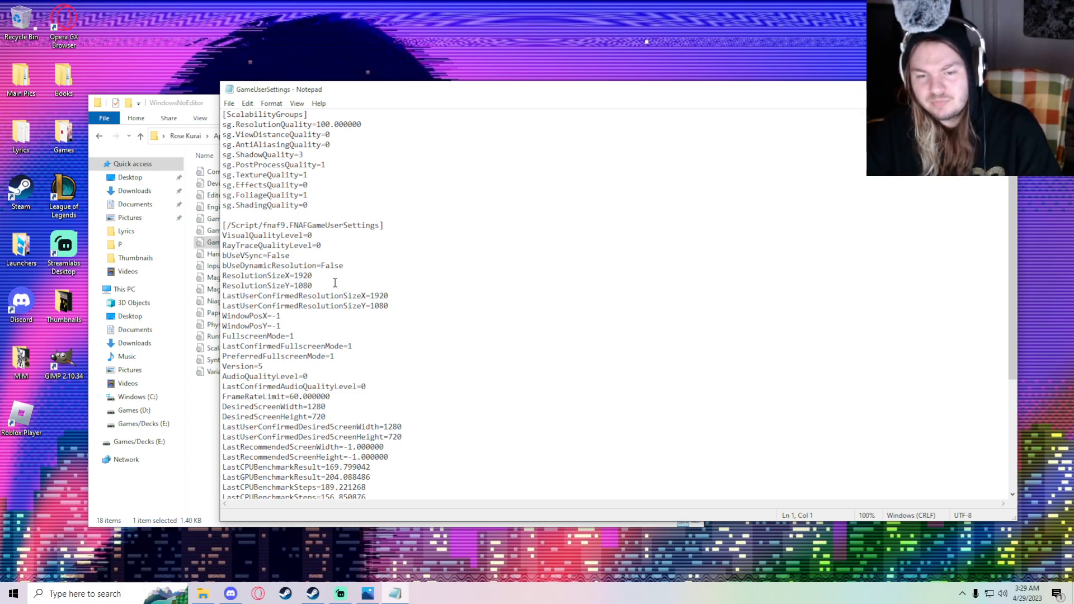
Scroll the settings file and place the cursor on the FrameRateLimit line.
scroll("down", 3)
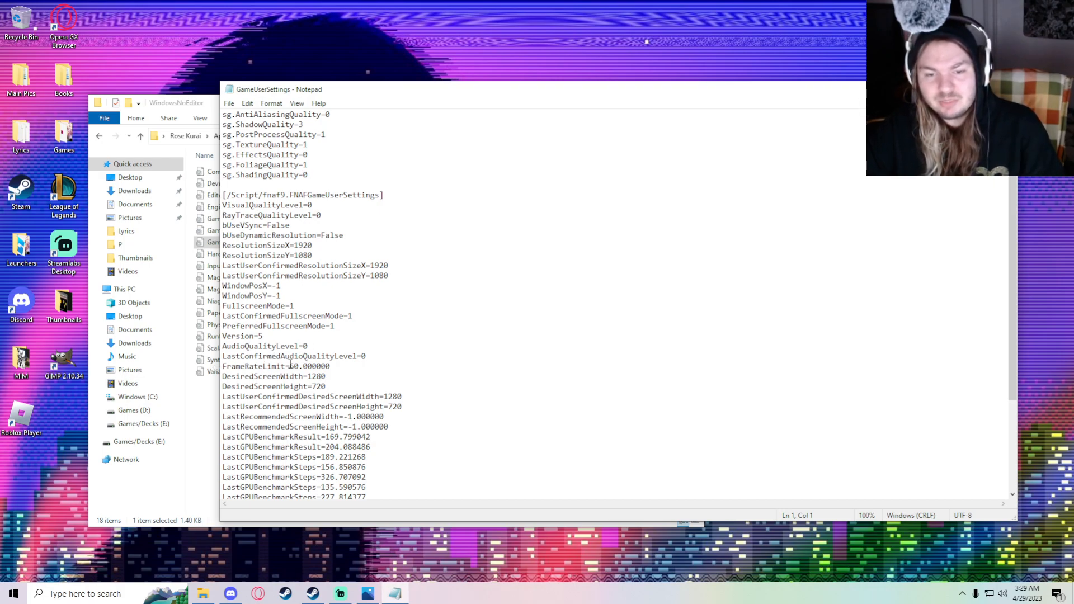
left_click(293, 366)
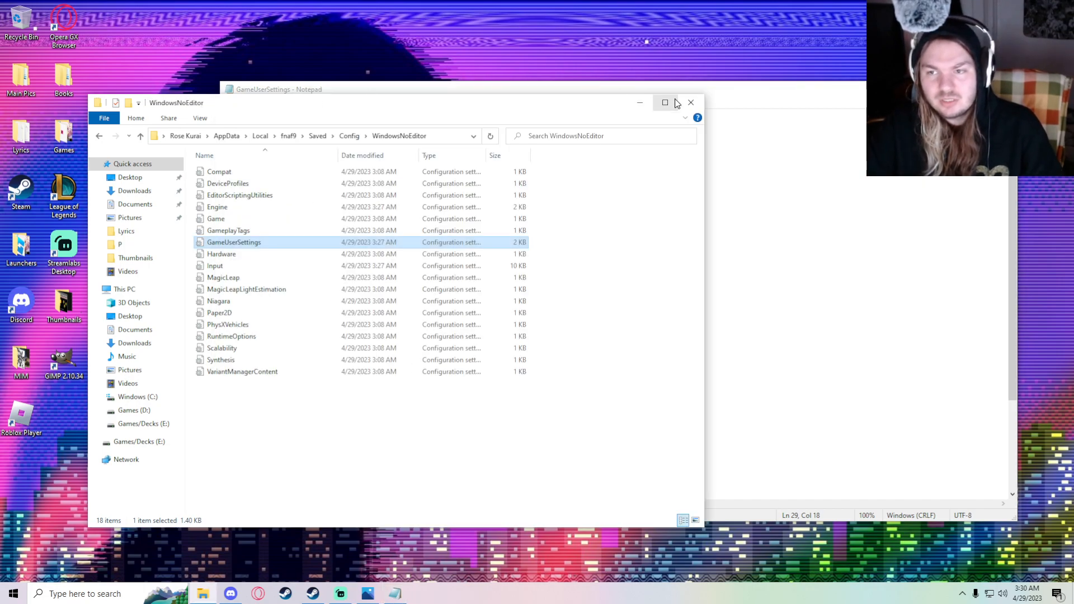
left_click(275, 89)
type("bUseDynamicResolution=False")
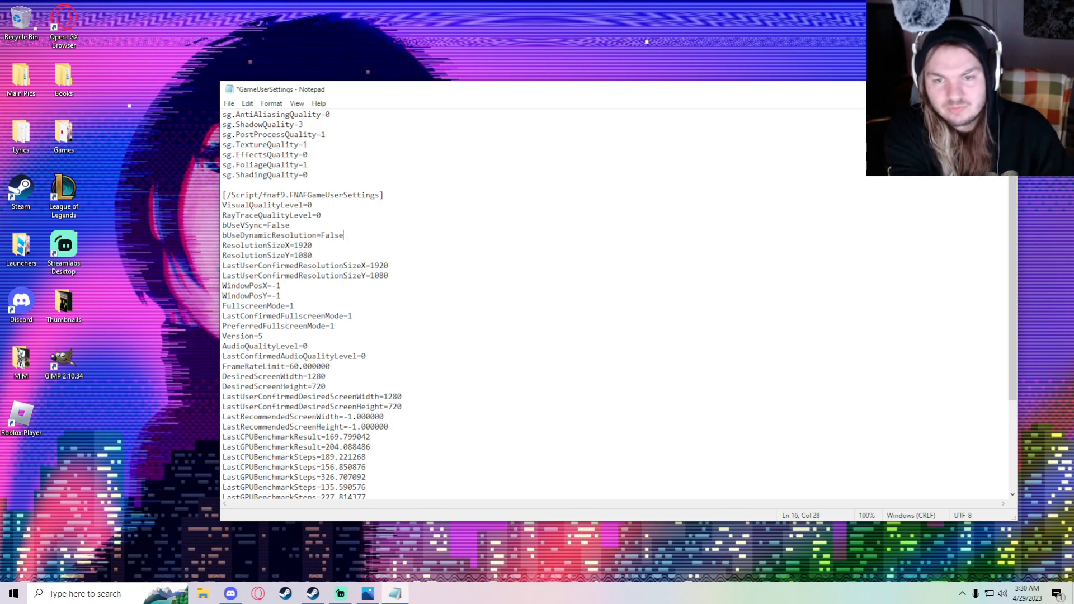
type("True")
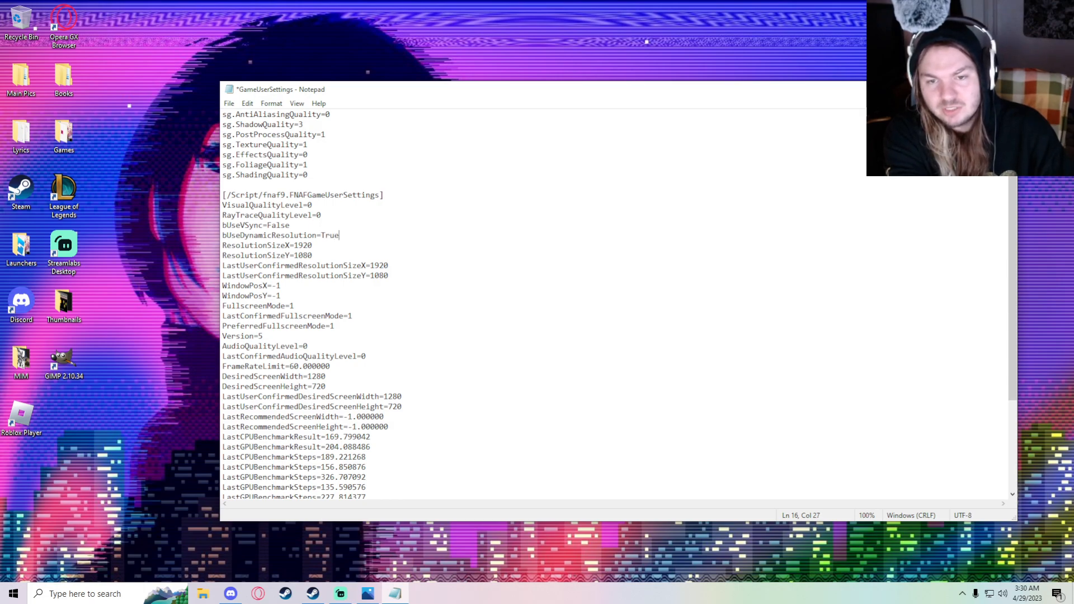
type("Fa")
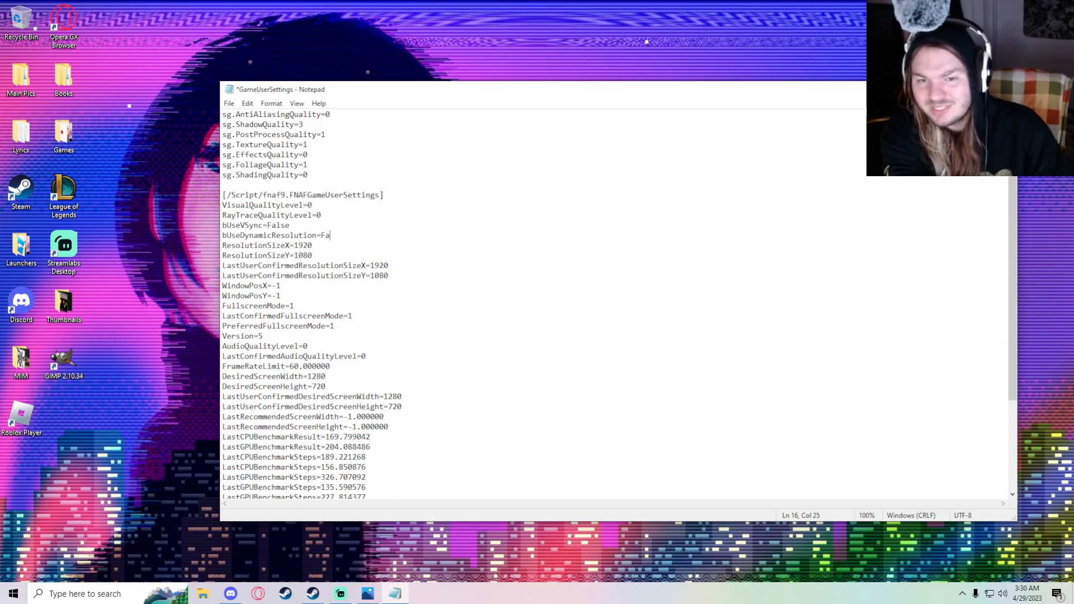
type("lse")
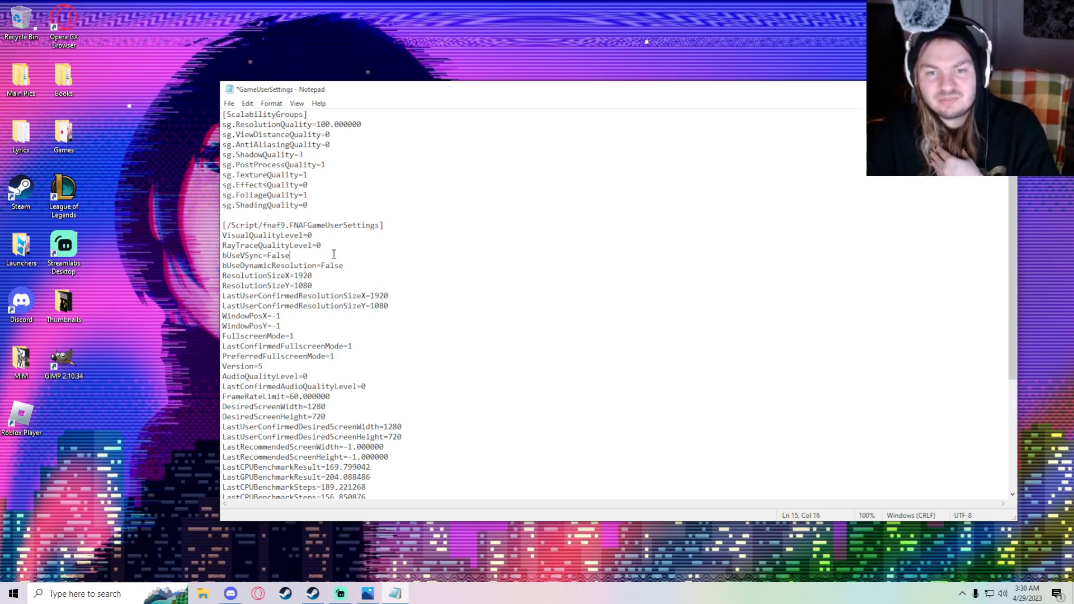
Scroll down to the benchmark and HDR entries in the settings file.
scroll("down", 3)
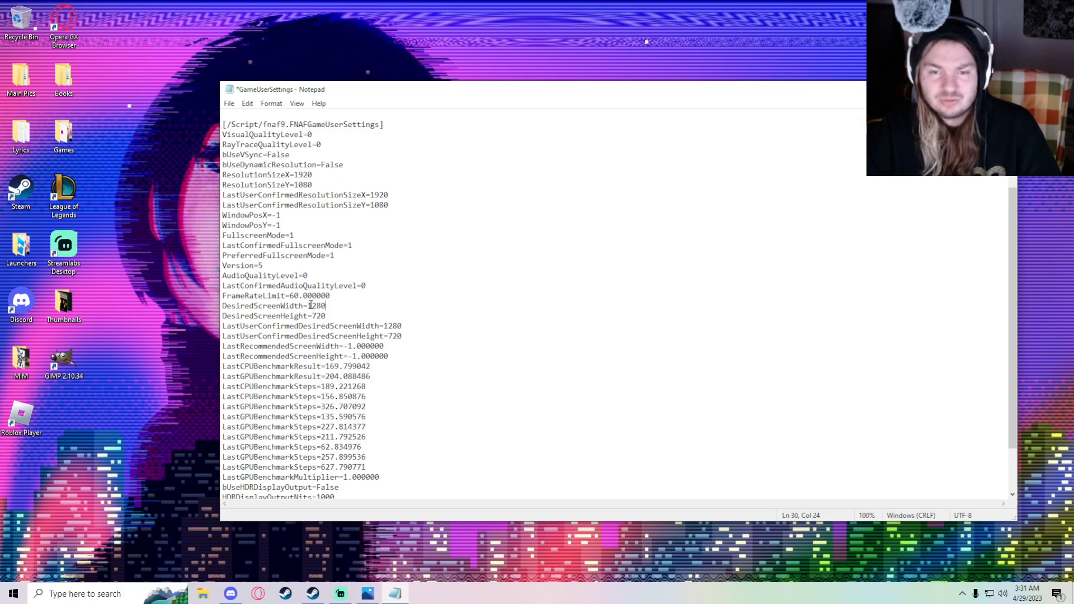
mouse_move(213, 163)
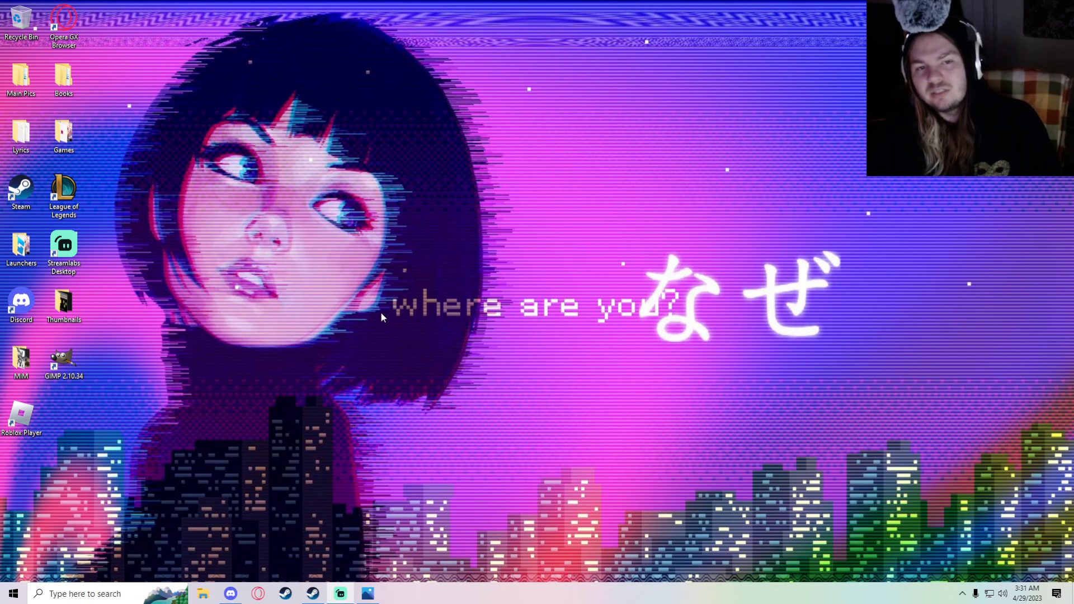
mouse_move(369, 293)
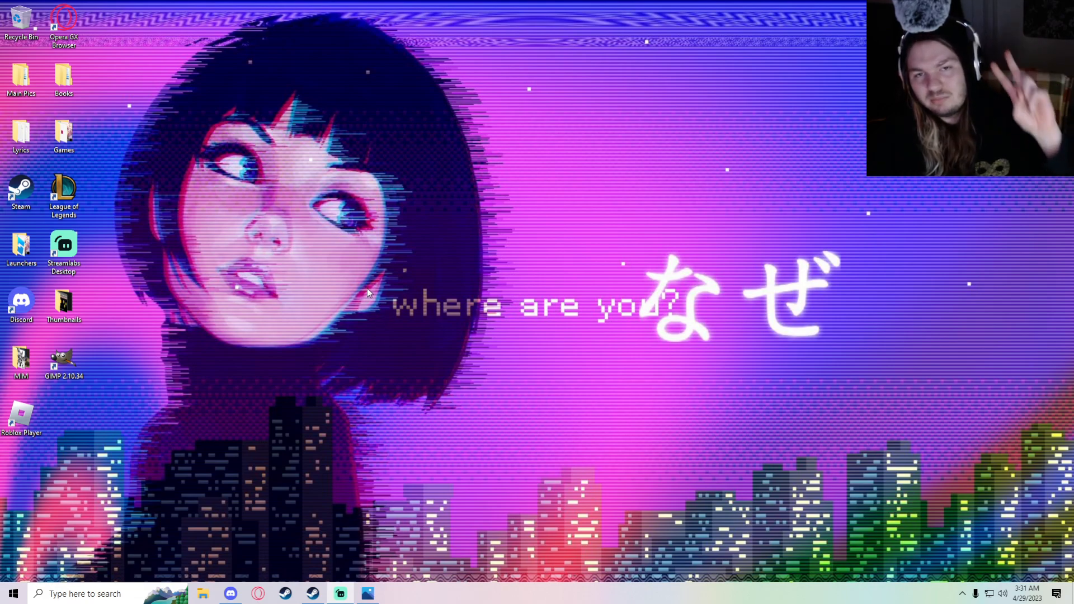